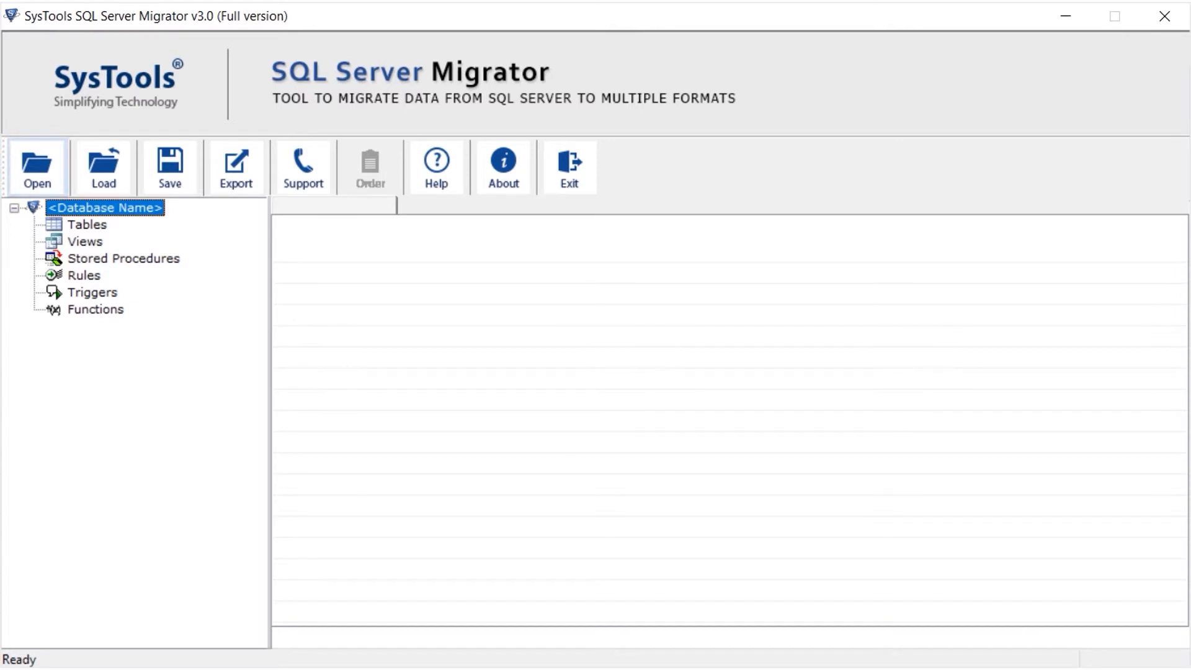
- Open the database-open window and switch it to Offline Mode for a local file
click(37, 167)
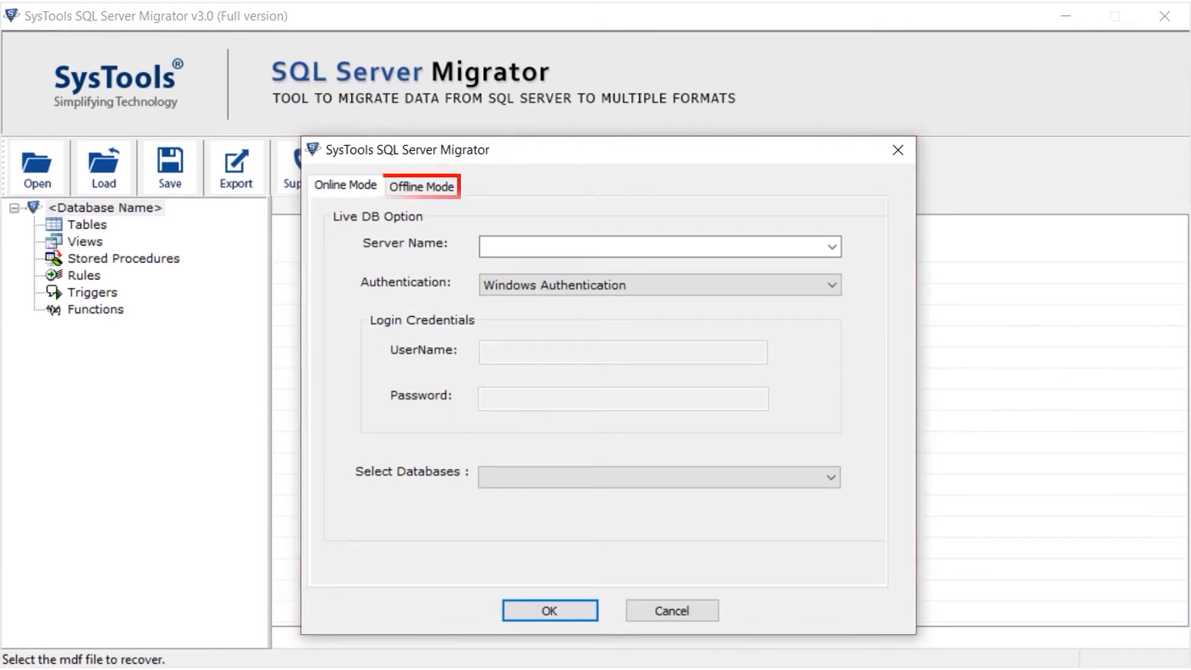
click(344, 186)
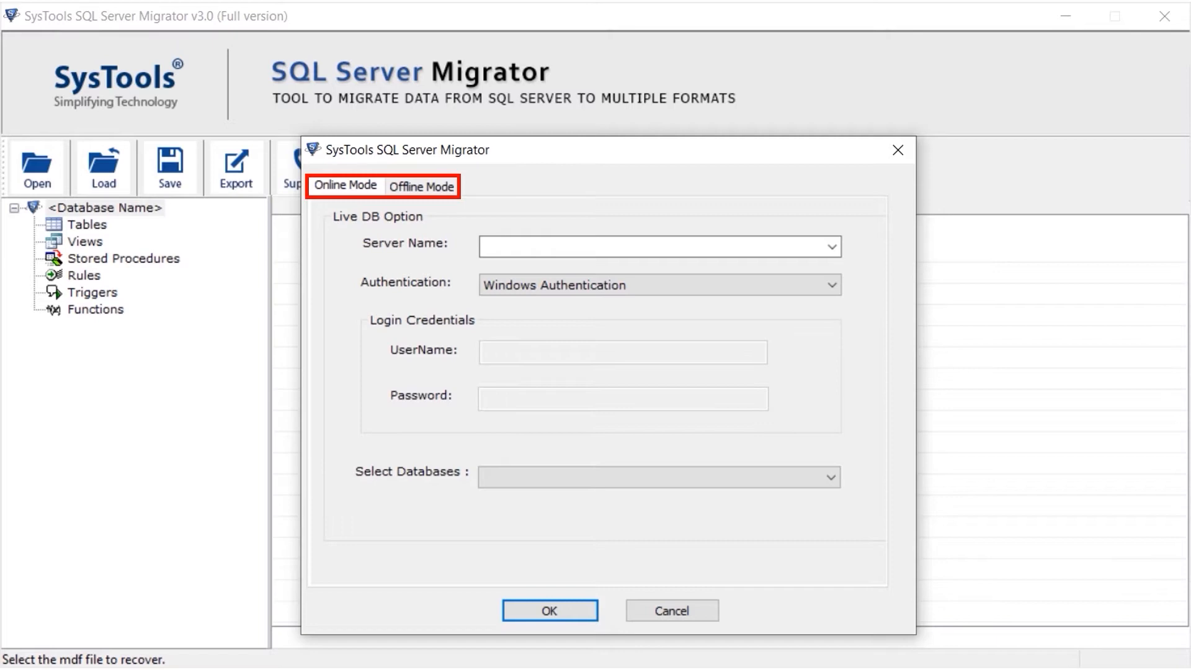
click(420, 185)
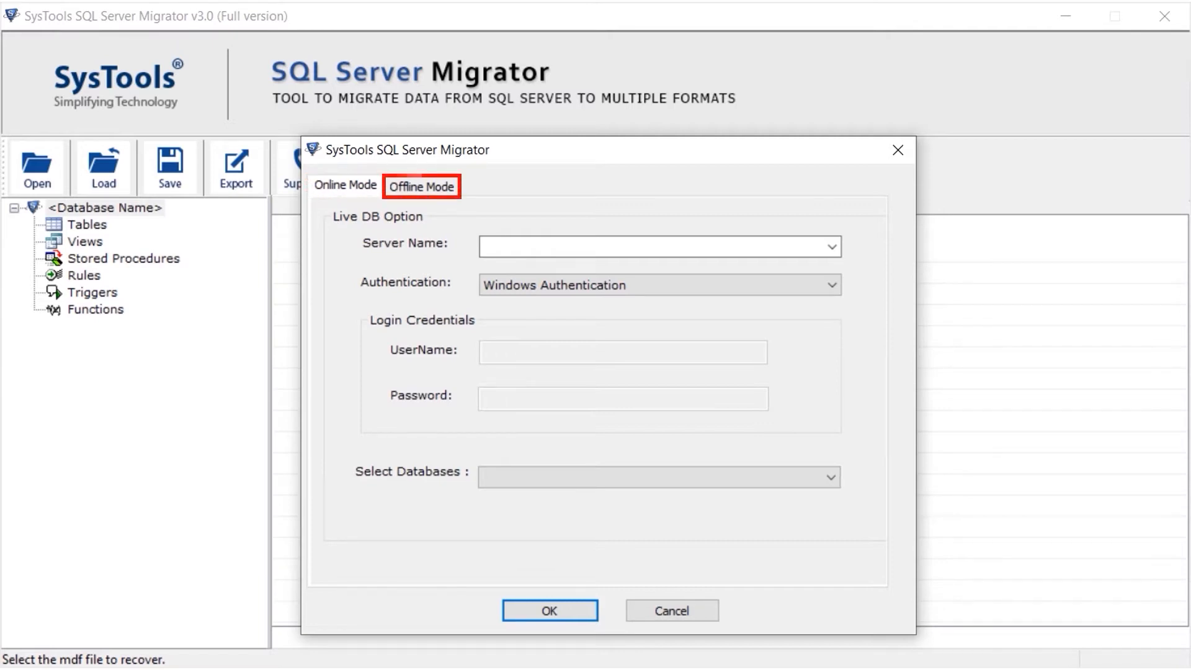
click(421, 185)
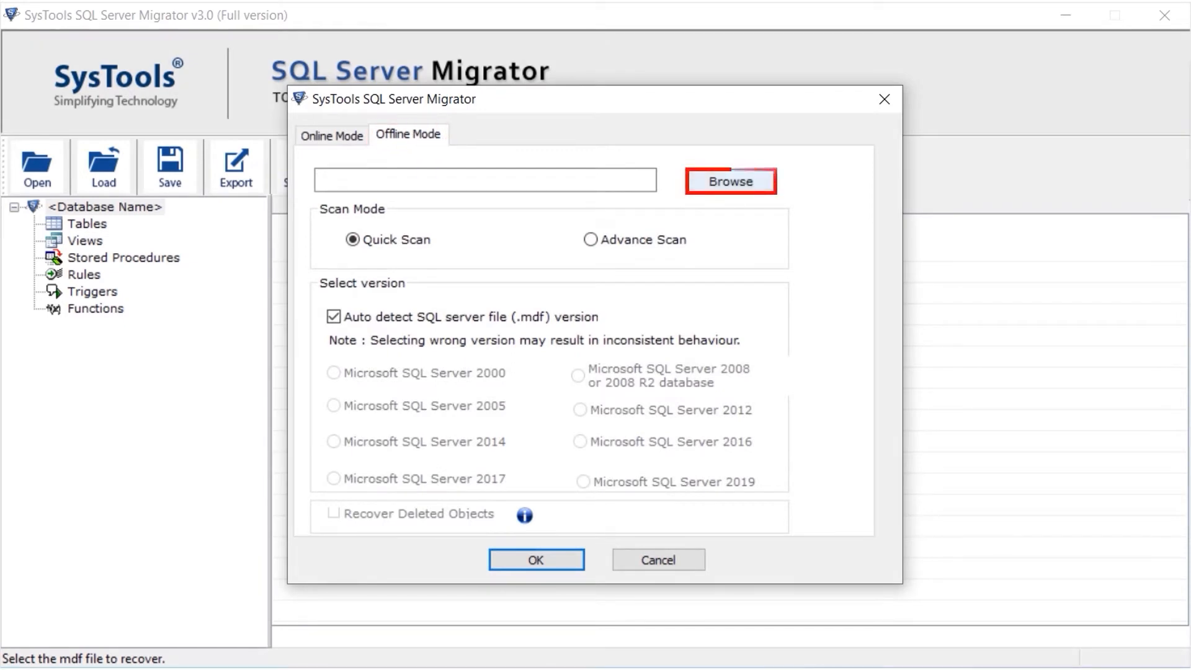
- Browse to the Desktop and load S8_Real.mdf as the source database file
click(730, 181)
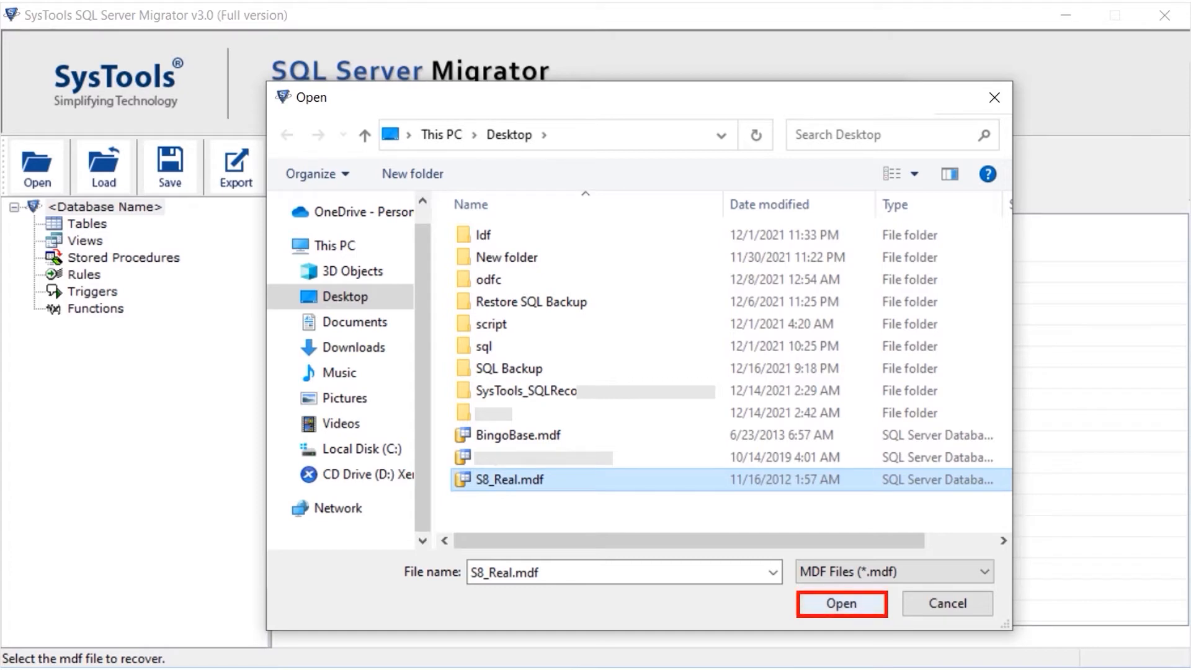
click(841, 603)
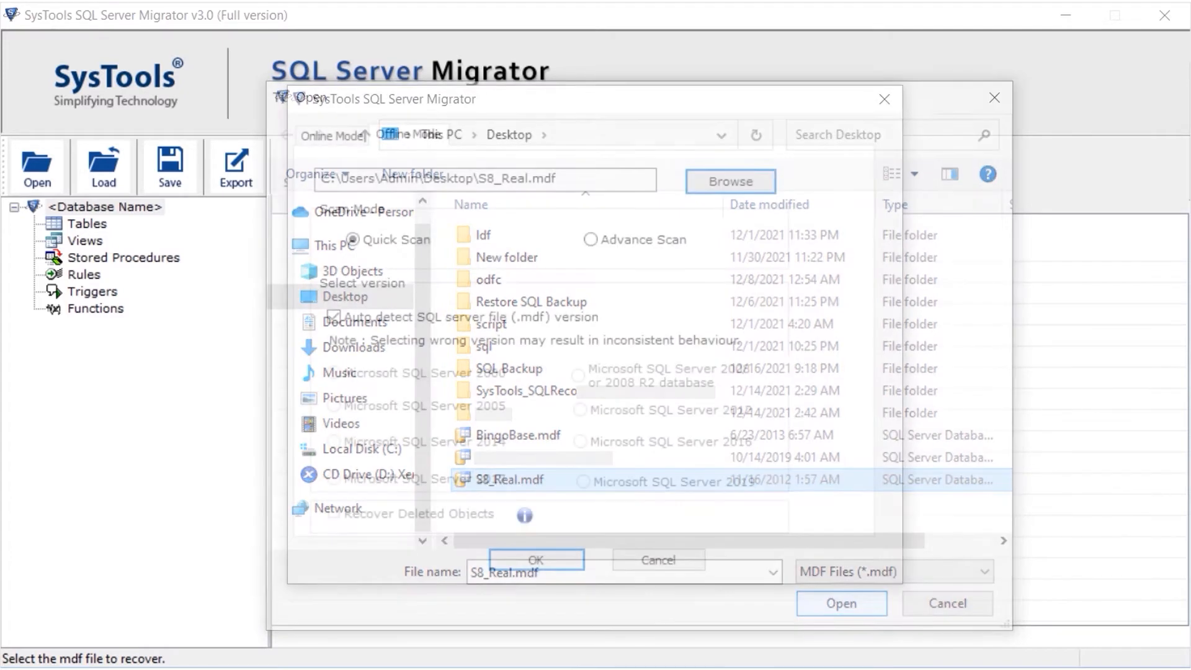
click(840, 602)
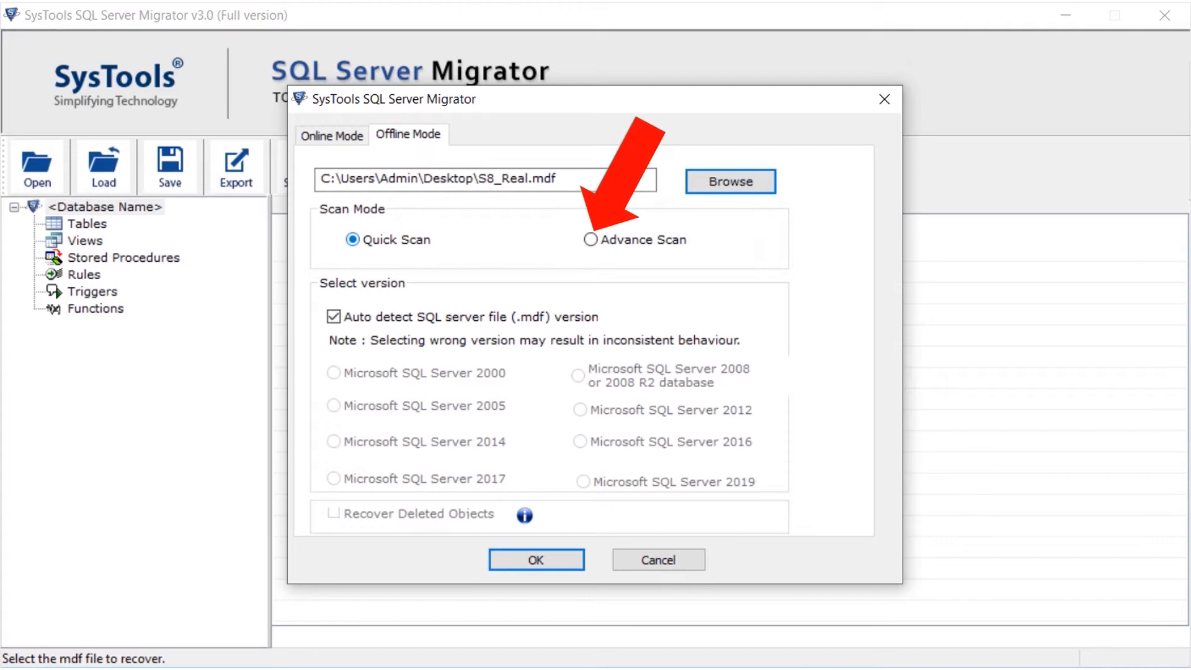
- Scan S8_Real.mdf with Advance Scan and Recover Deleted Objects enabled
click(581, 240)
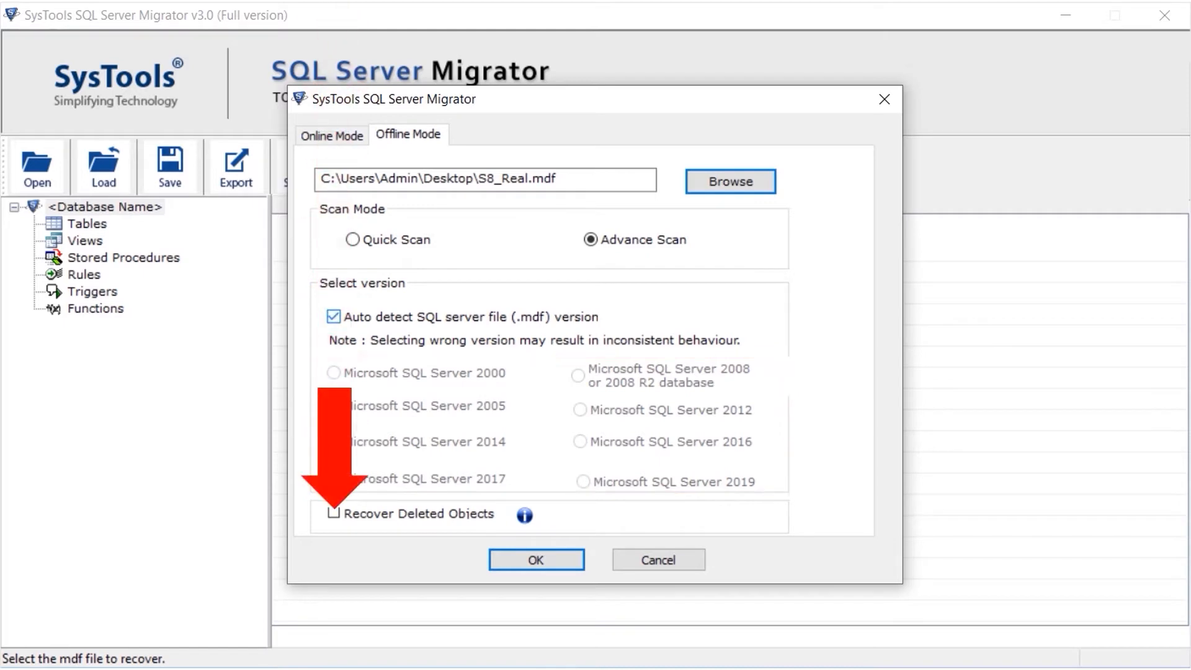
click(319, 513)
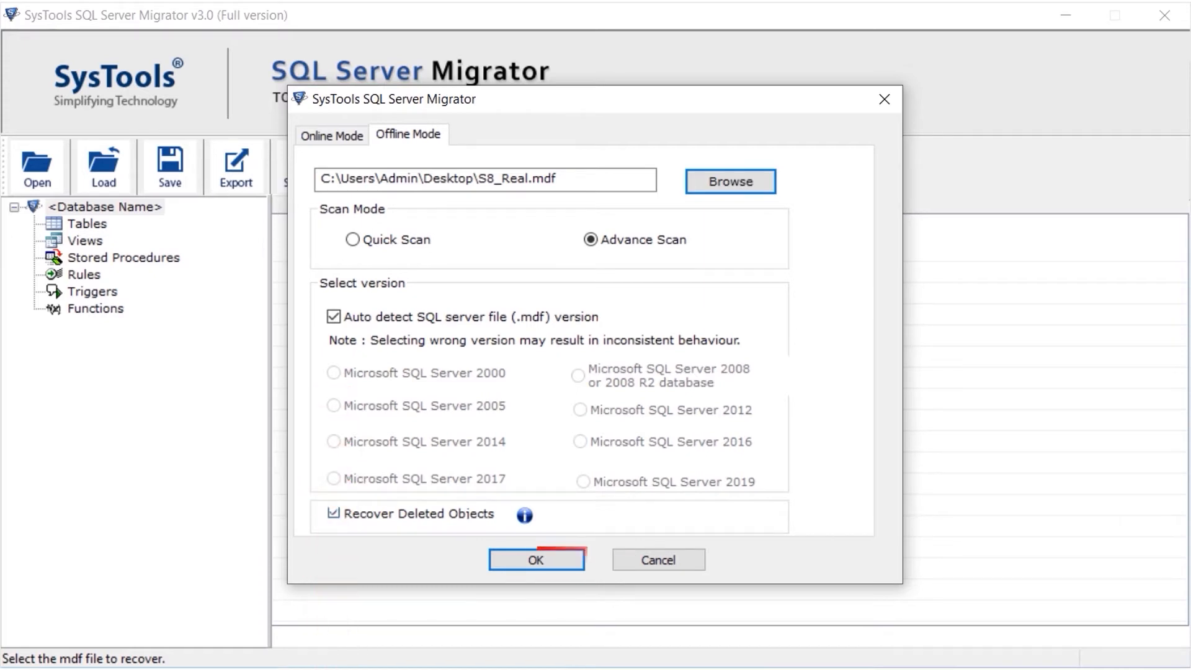
click(536, 560)
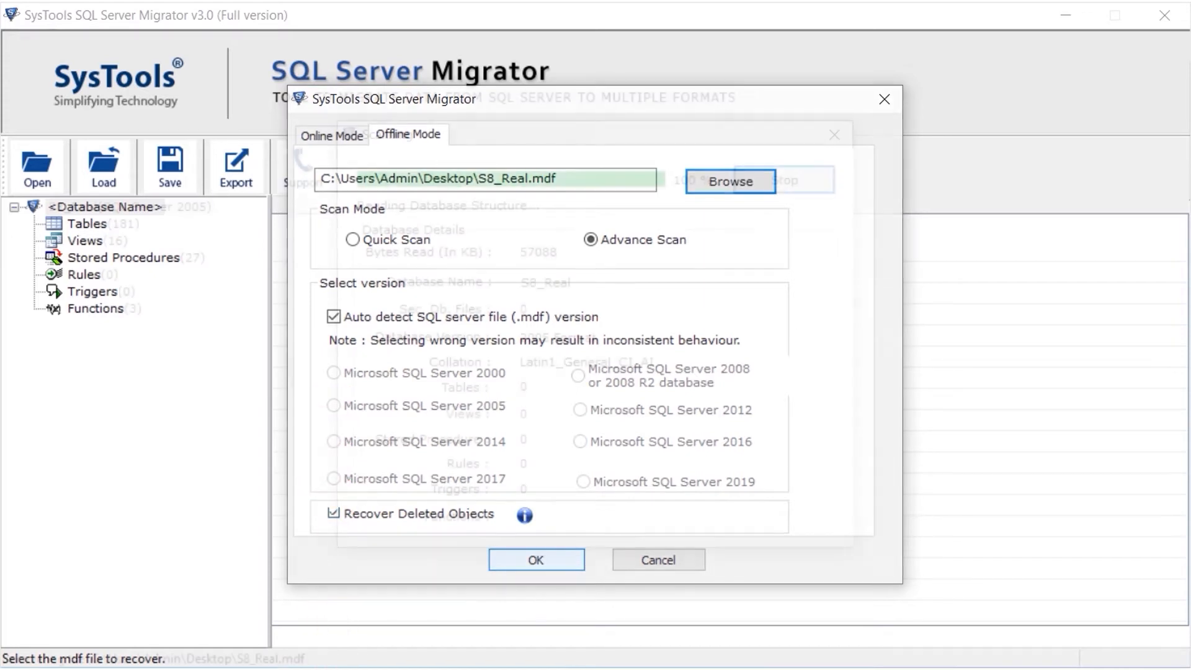
click(535, 559)
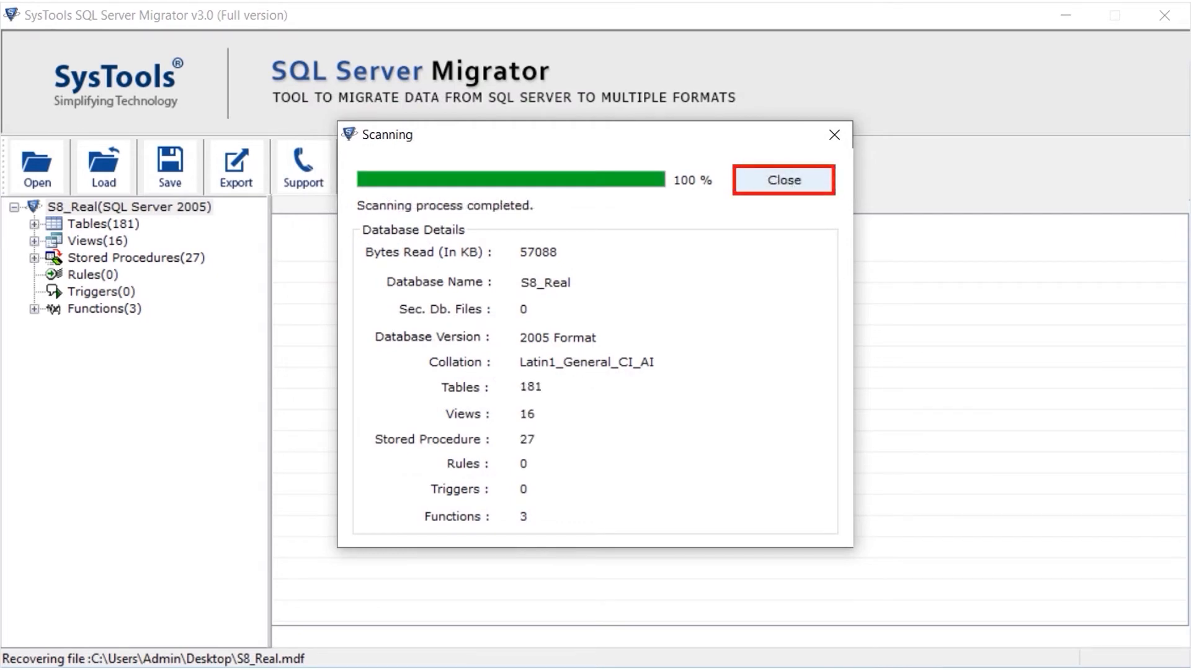
- Close the scan summary and save the scan results as Realsql.str
click(783, 180)
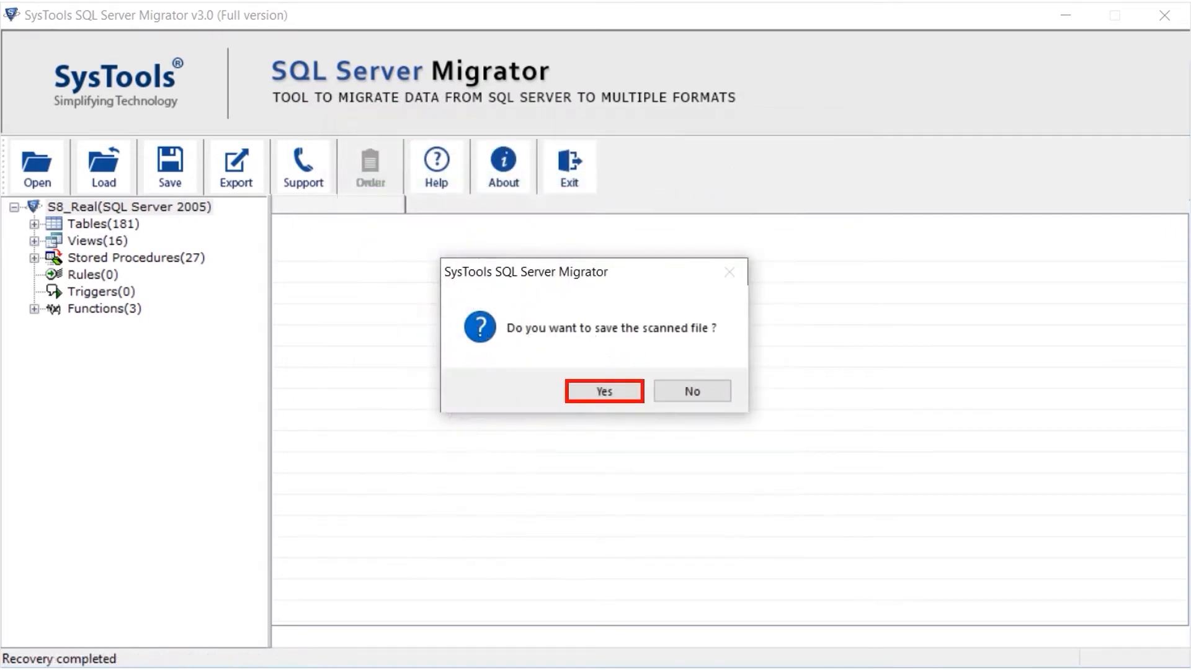
click(602, 390)
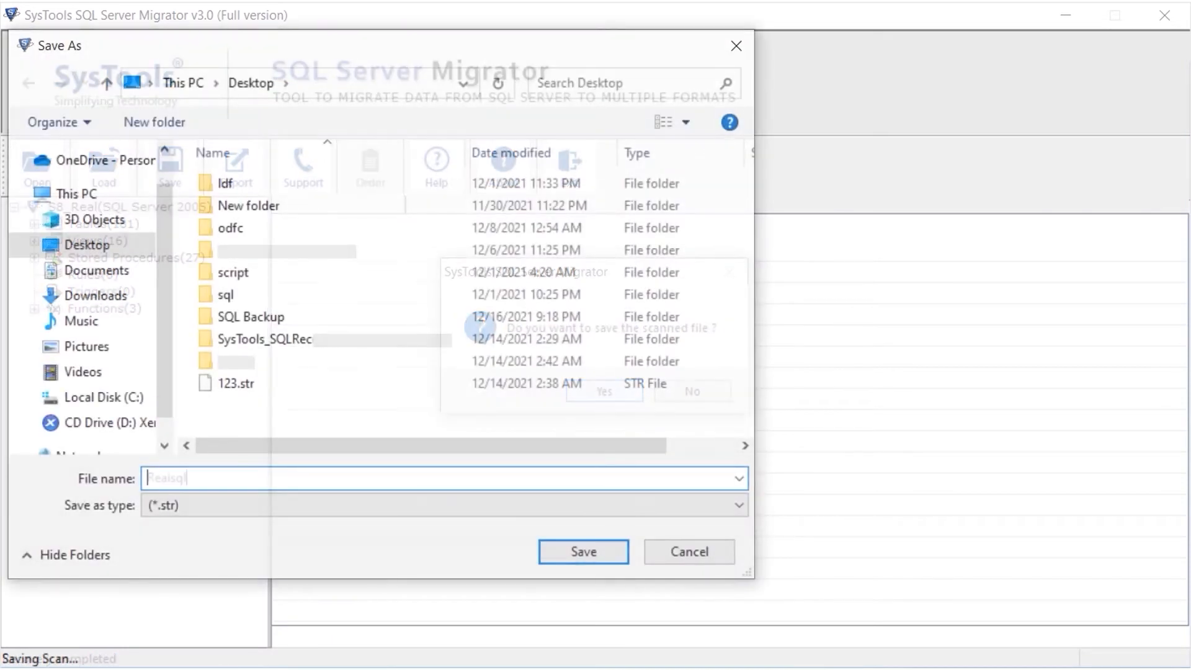
click(583, 550)
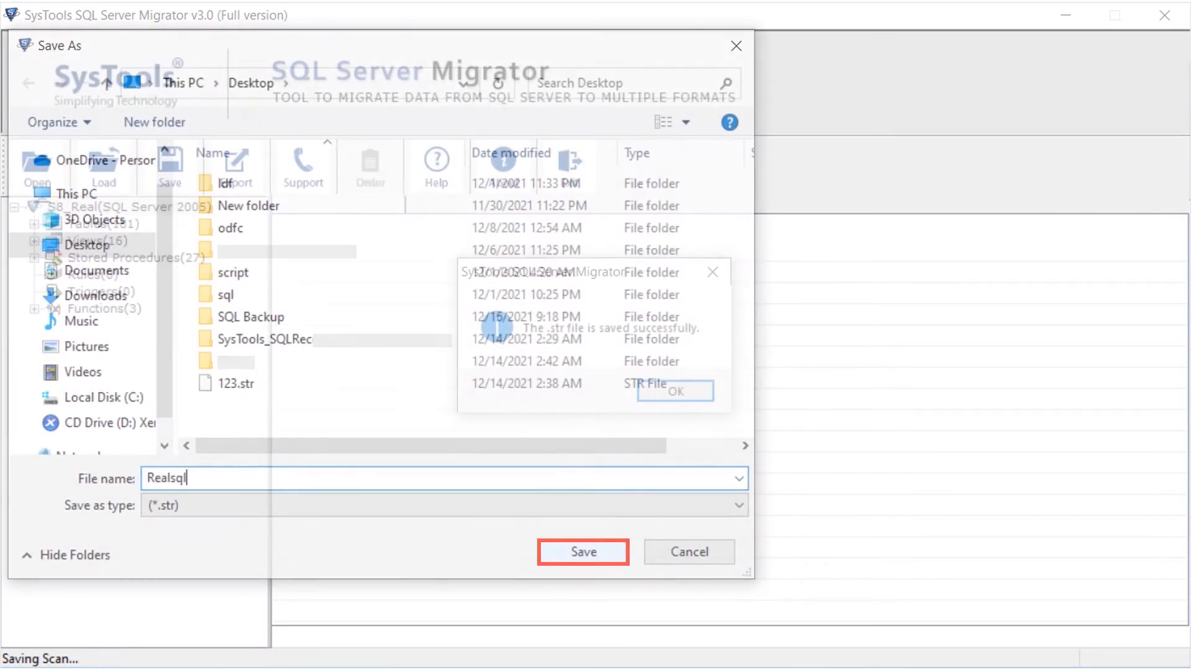
click(582, 552)
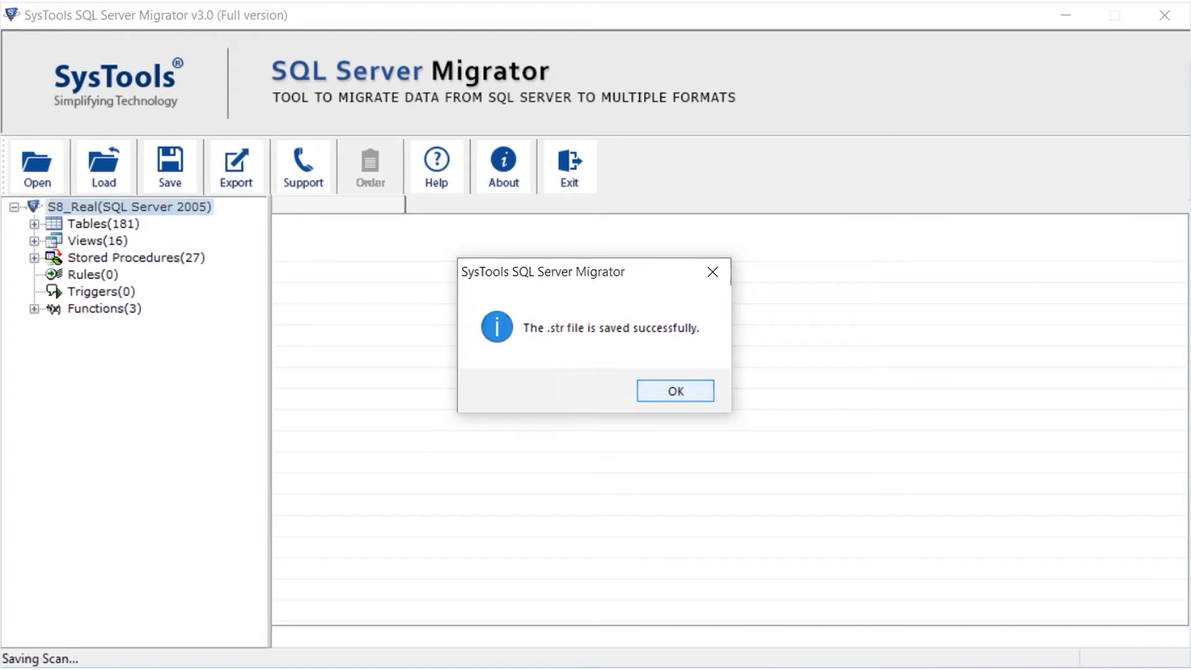
click(675, 390)
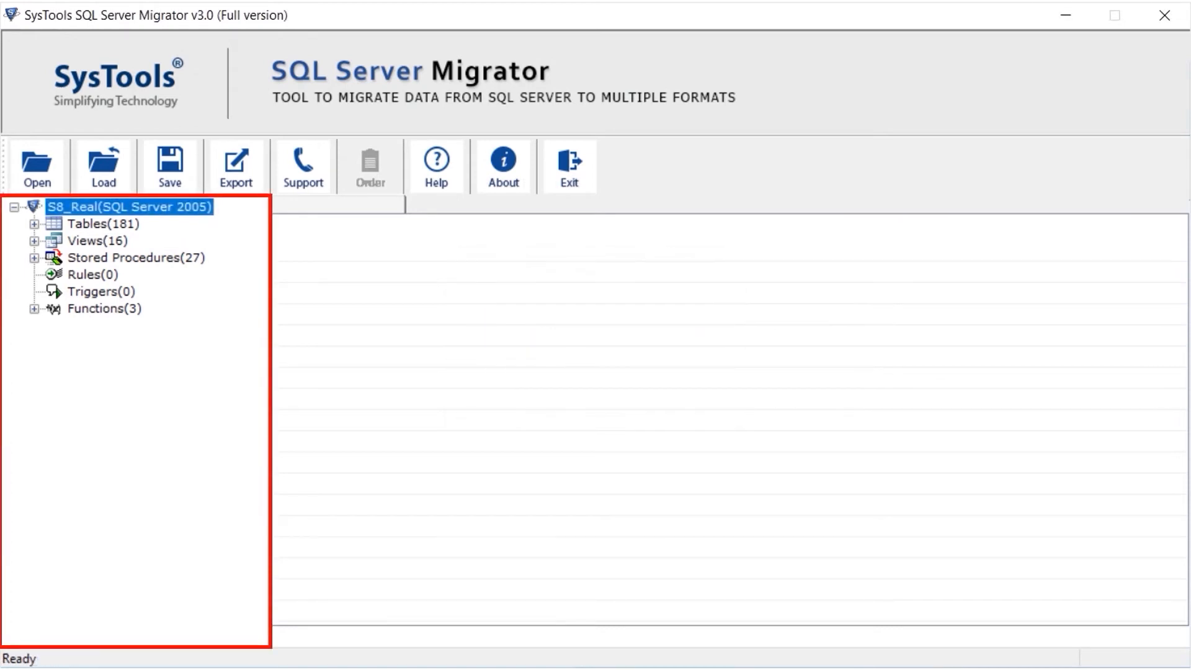
- Expand Tables(181), preview dbo.A_Fazer records, and bring up Export Options
click(102, 224)
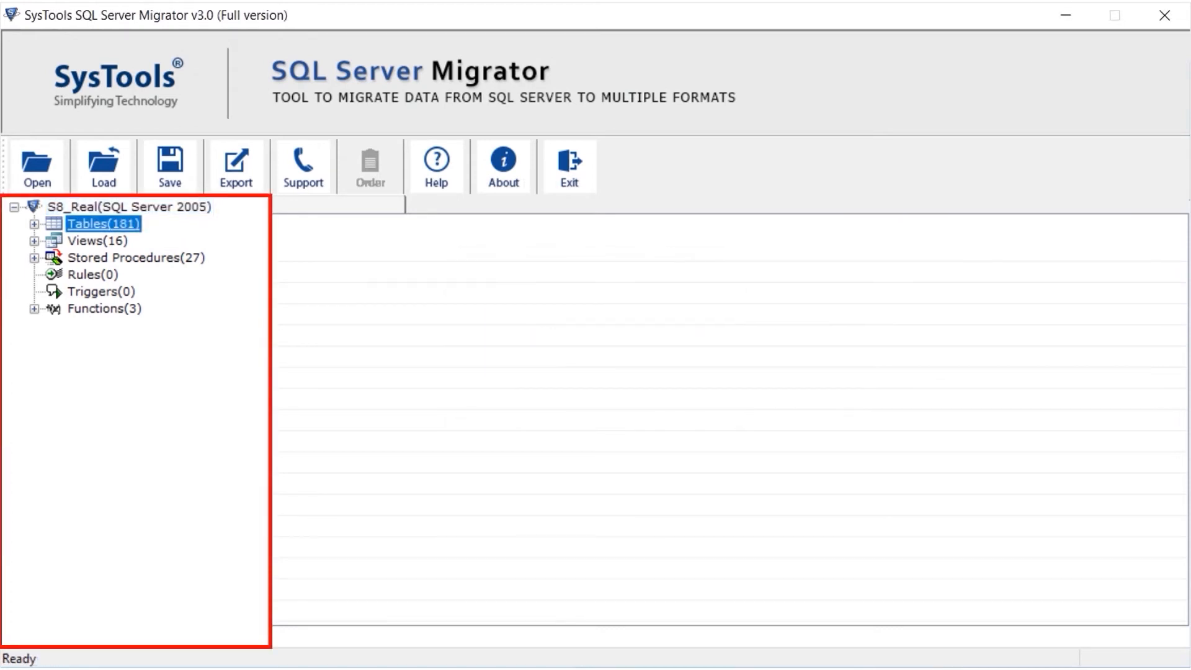
click(34, 224)
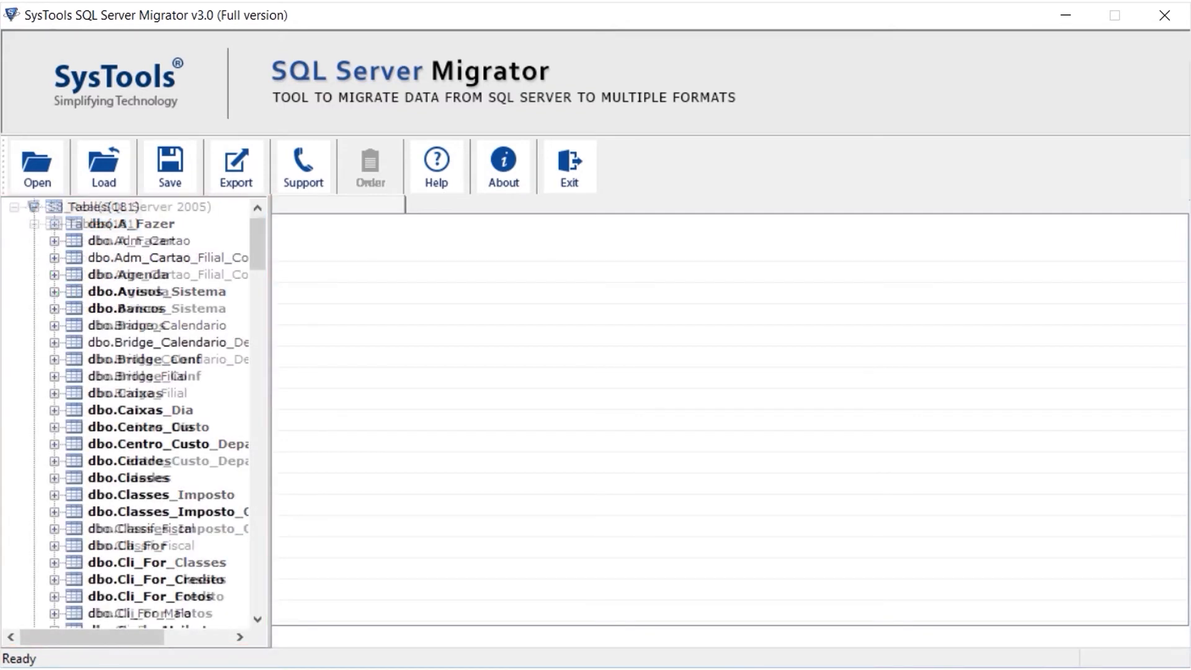
click(141, 223)
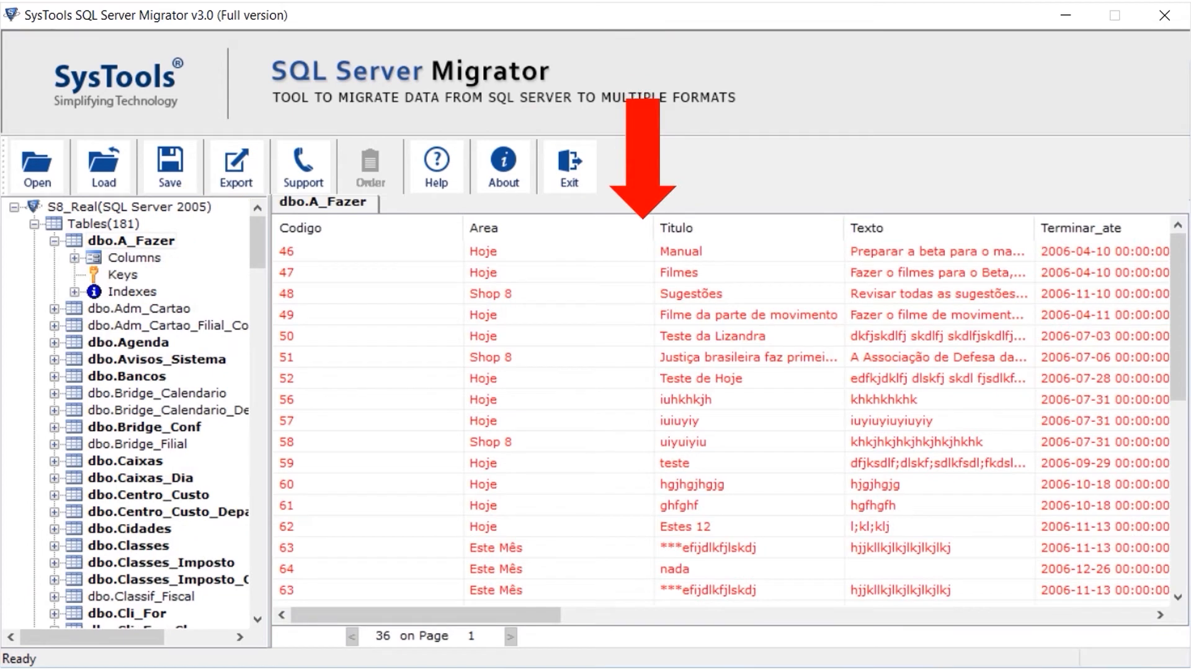
click(236, 165)
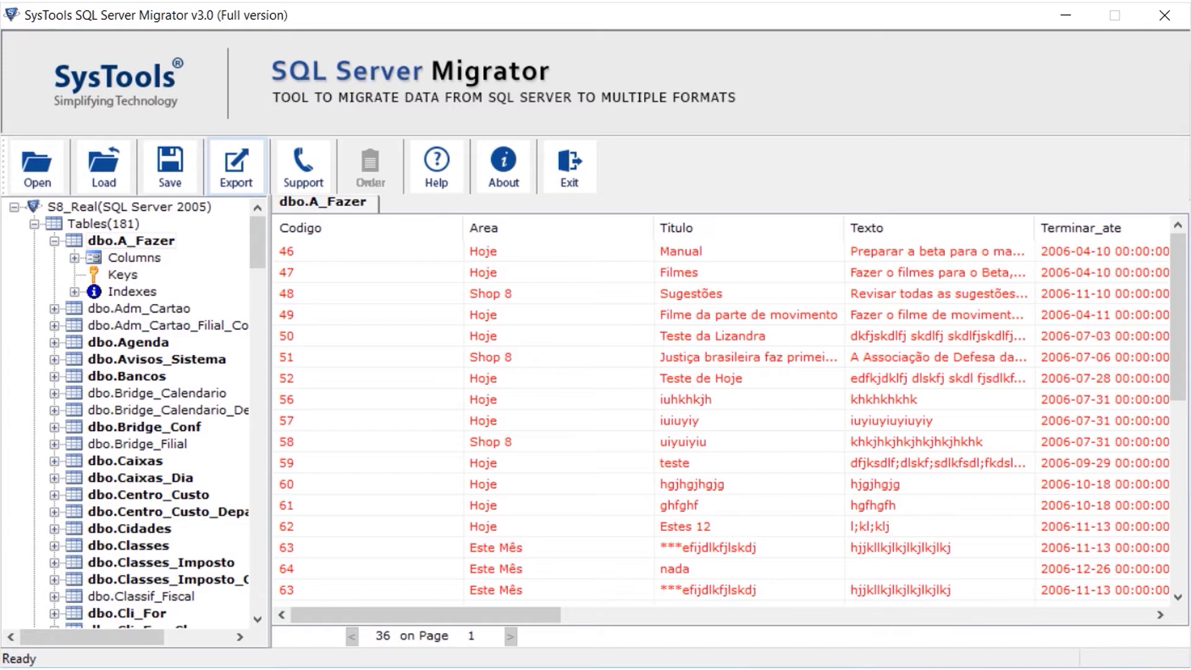
click(236, 165)
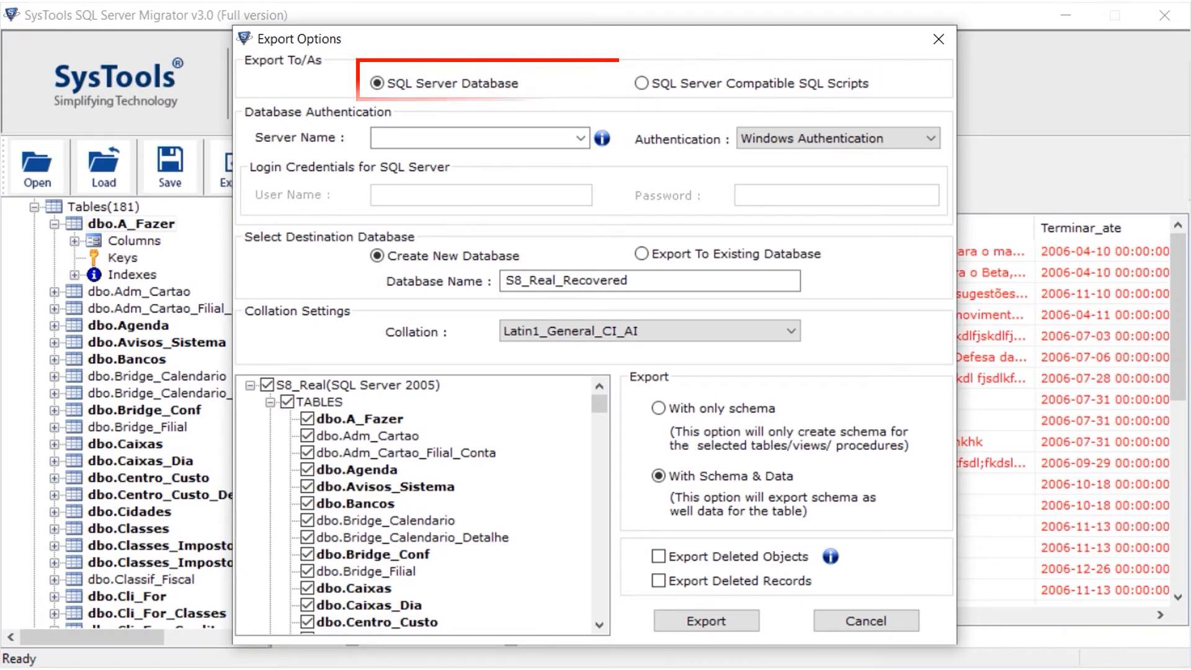
- Choose SQL Server Compatible SQL Scripts, With Schema & Data, plus deleted objects and records
click(640, 83)
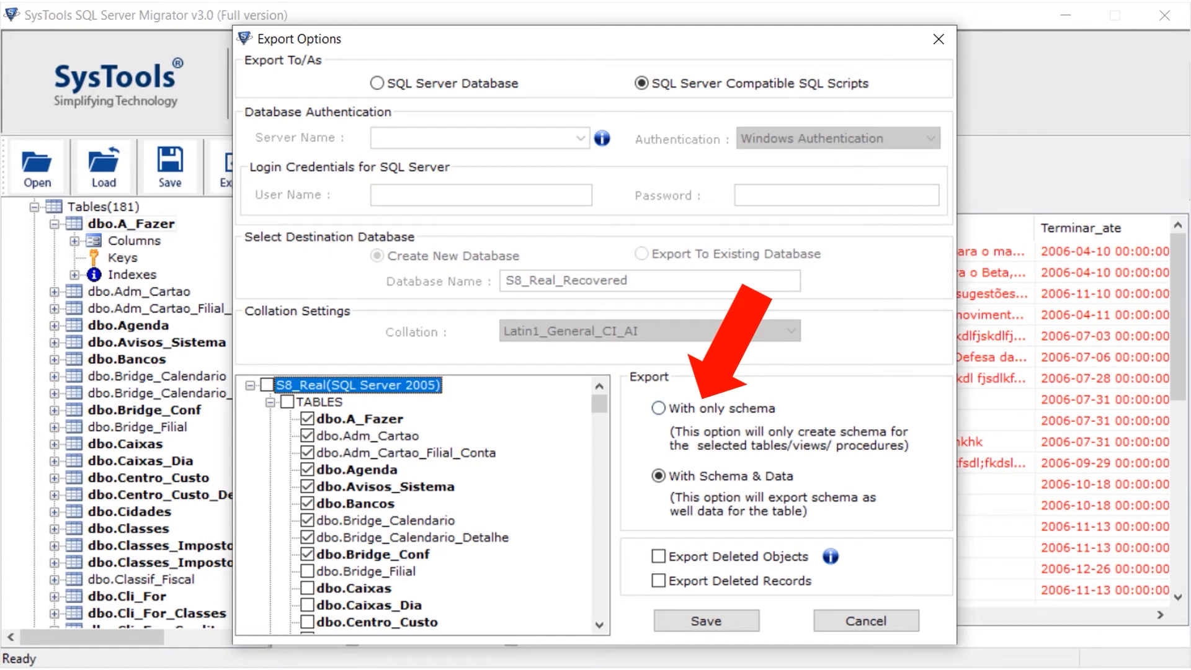
click(659, 408)
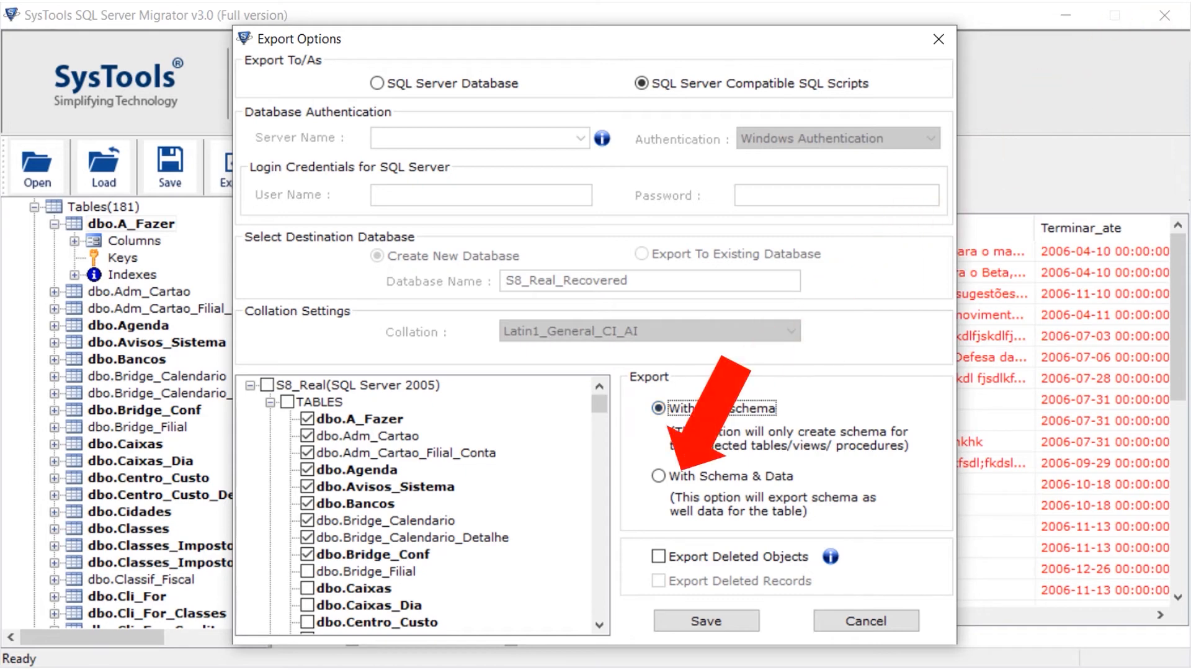
click(658, 476)
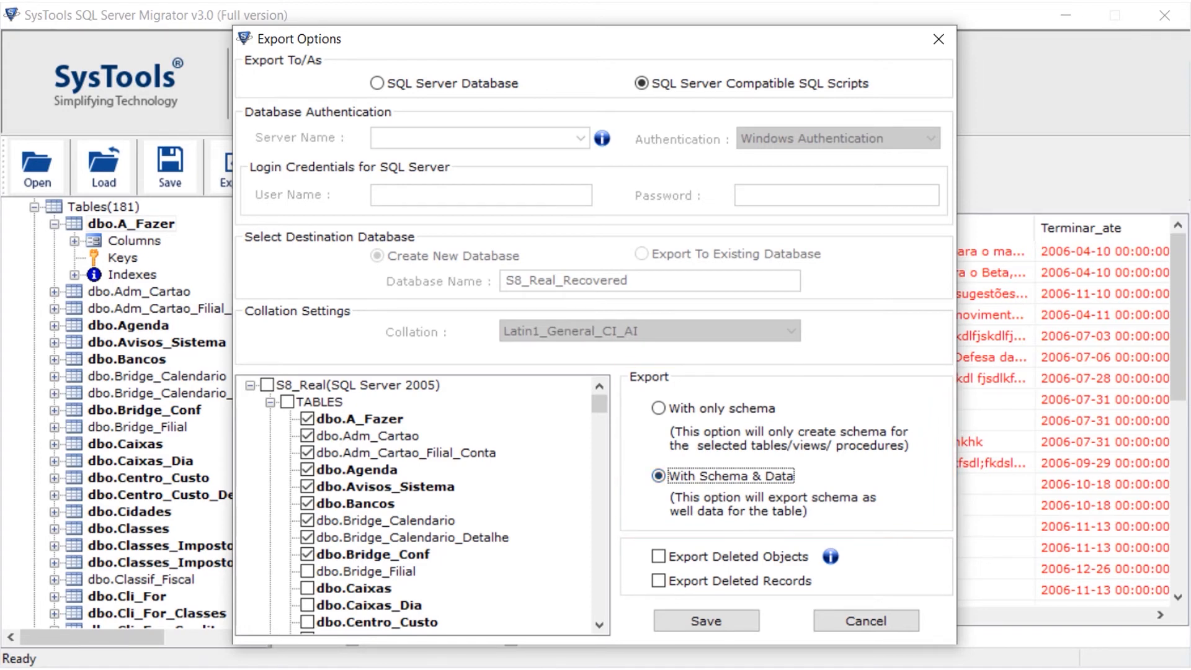
click(658, 556)
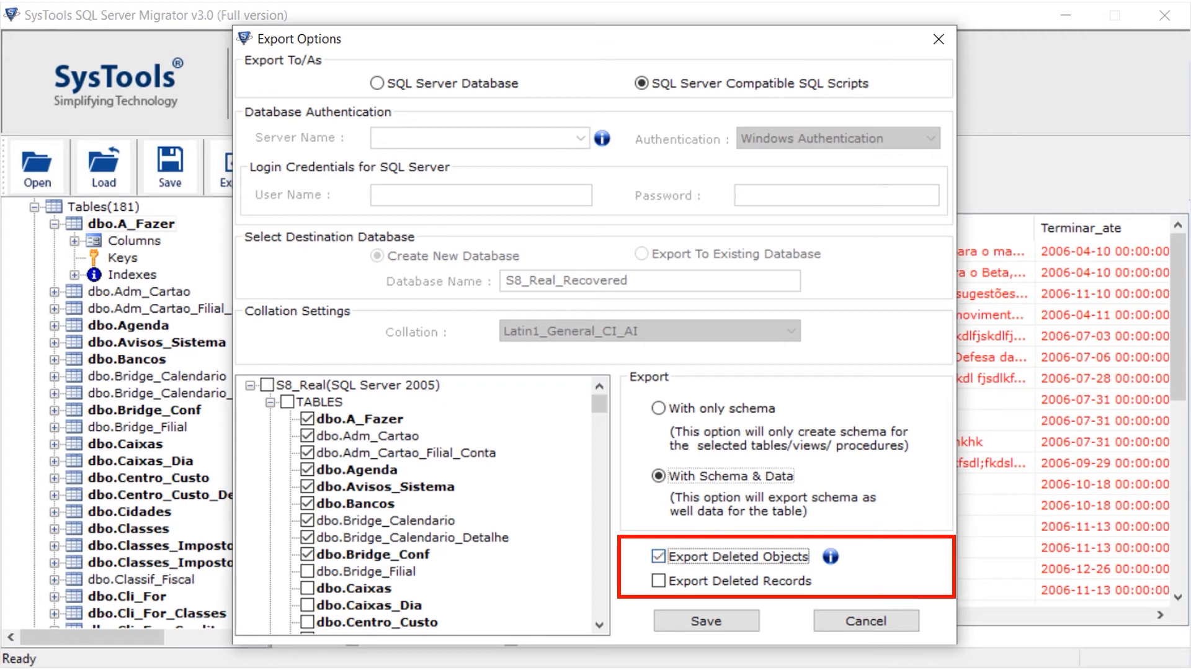
click(658, 580)
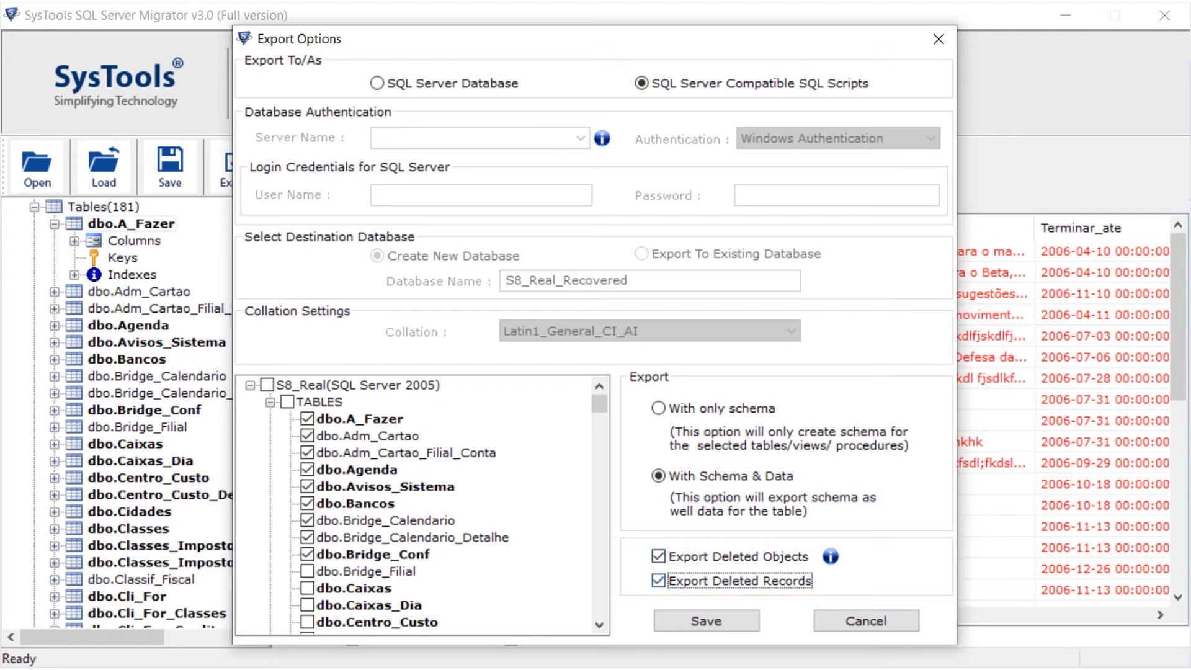
click(706, 620)
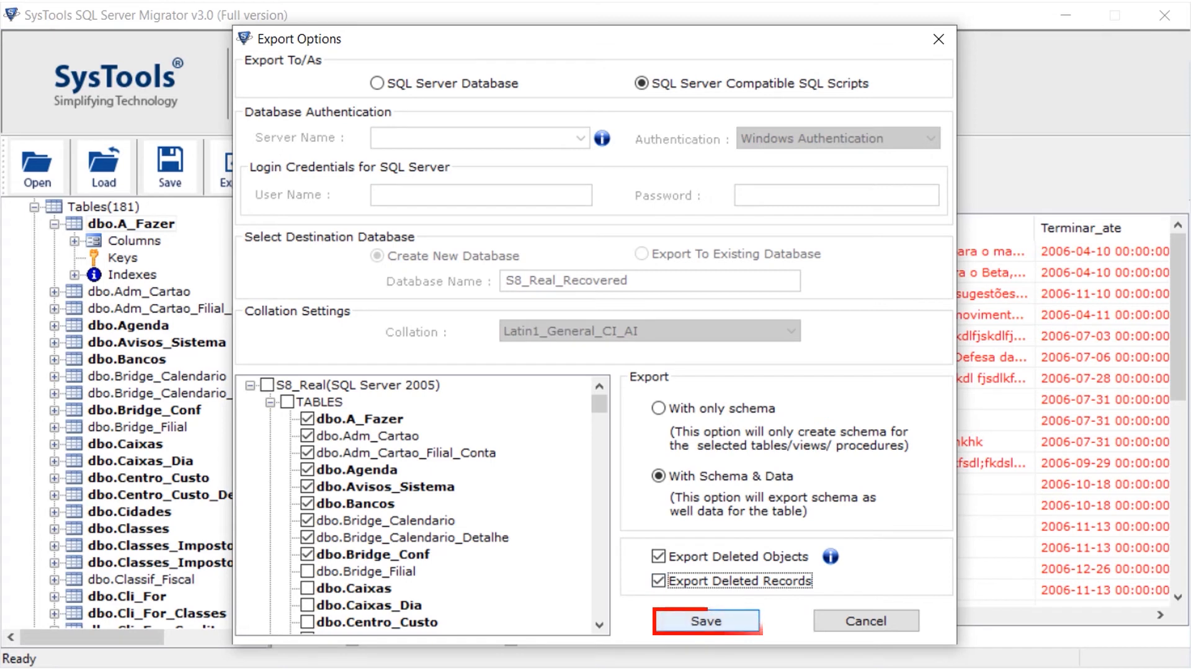
- Export the scripts into New folder on the Desktop
click(706, 620)
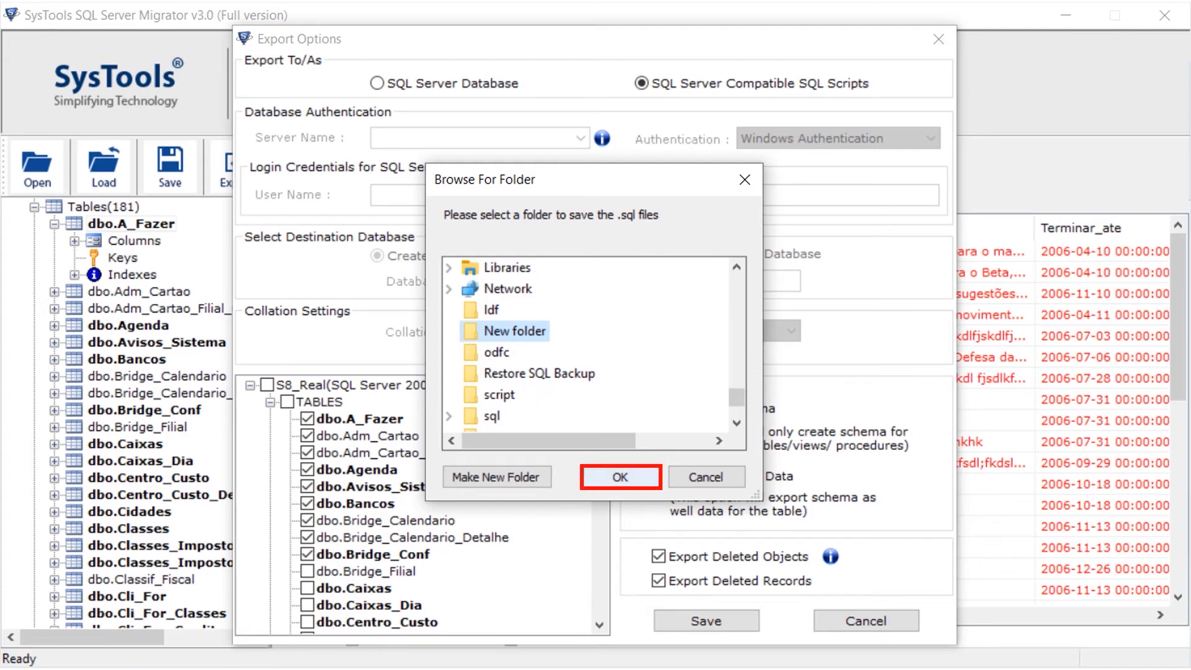
click(620, 479)
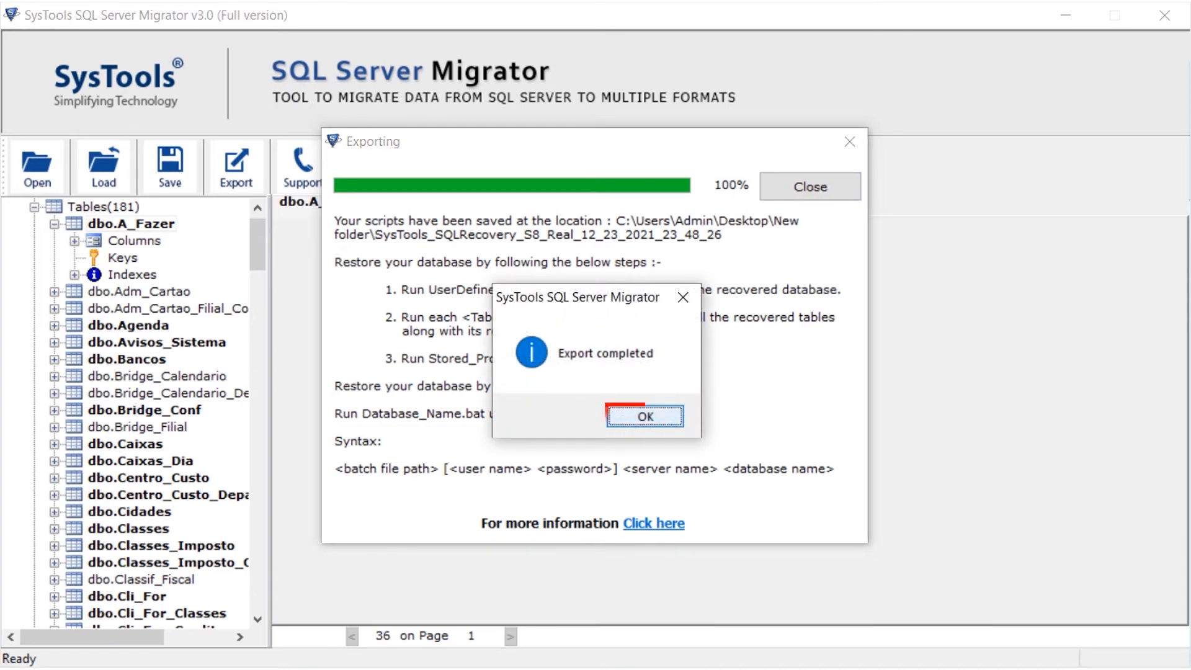
- Acknowledge the Export completed message
click(643, 417)
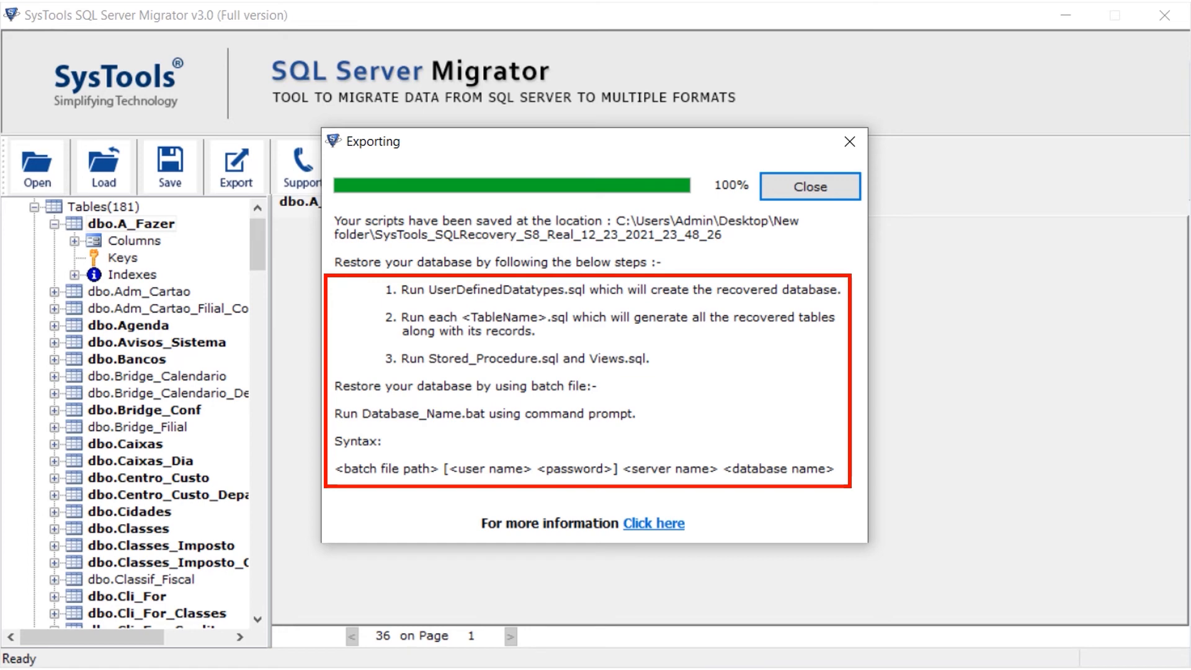
mouse_move(809, 186)
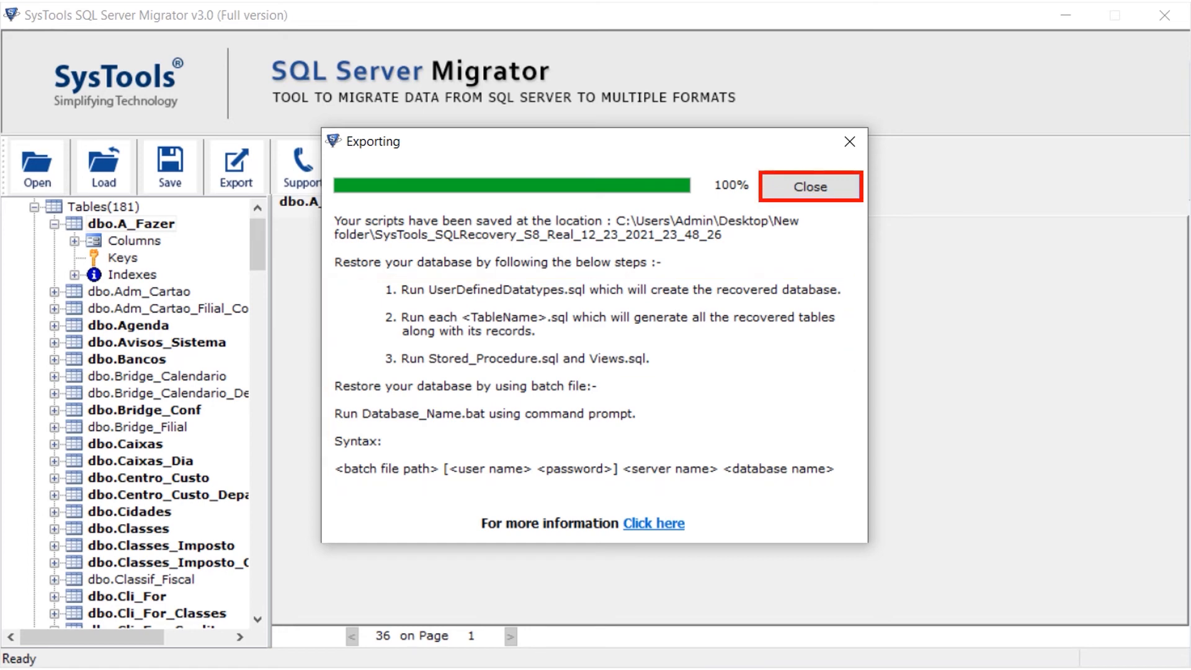